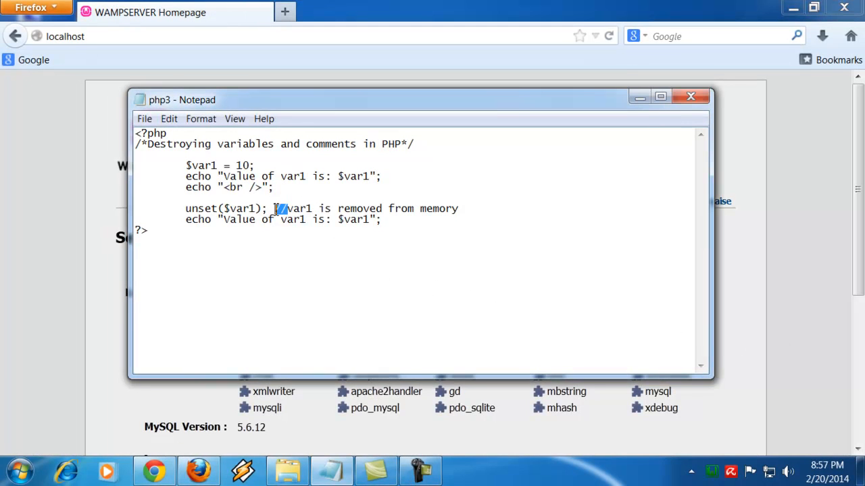
Highlight the single-line comment after unset and rejoin the block comment onto one line.
left_click_drag(276, 208, 383, 208)
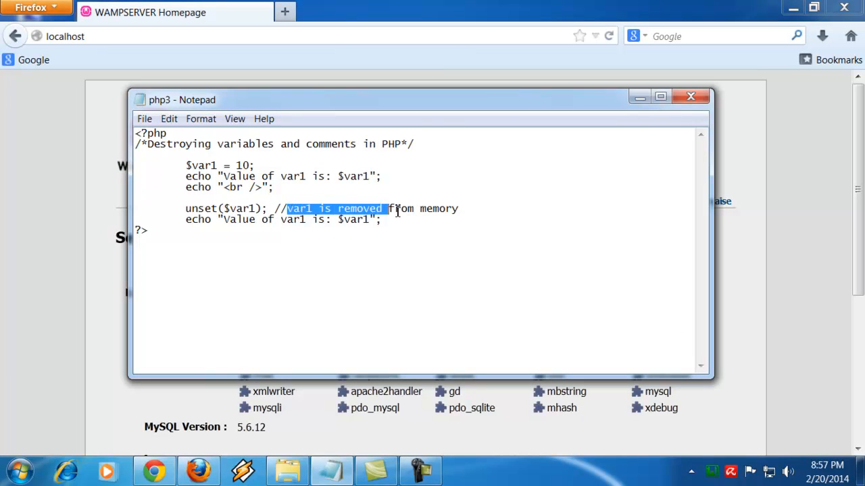
left_click_drag(384, 209, 458, 208)
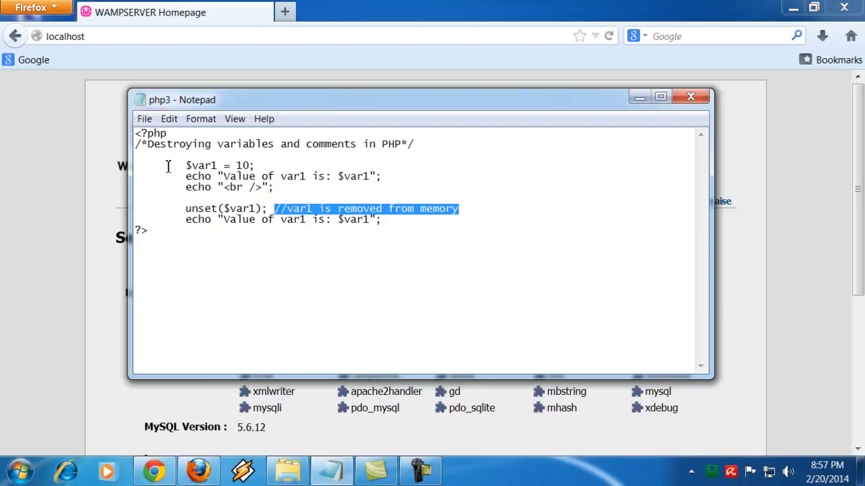
mouse_move(151, 147)
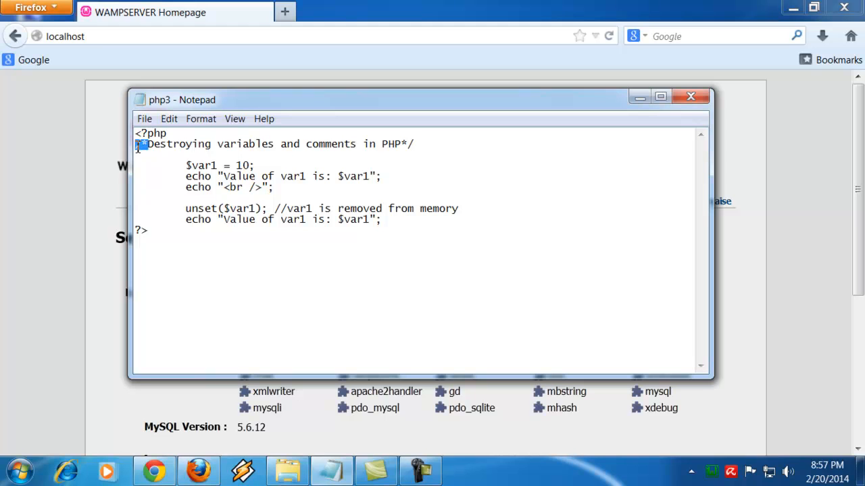
mouse_move(405, 144)
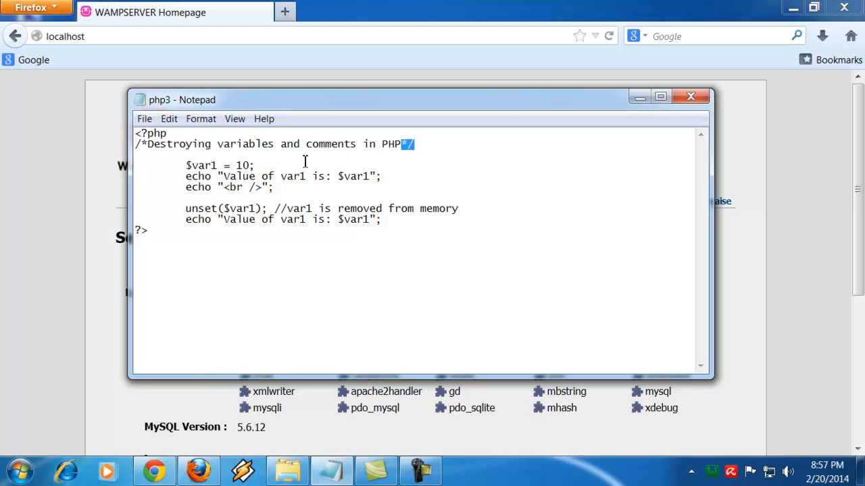
mouse_move(310, 144)
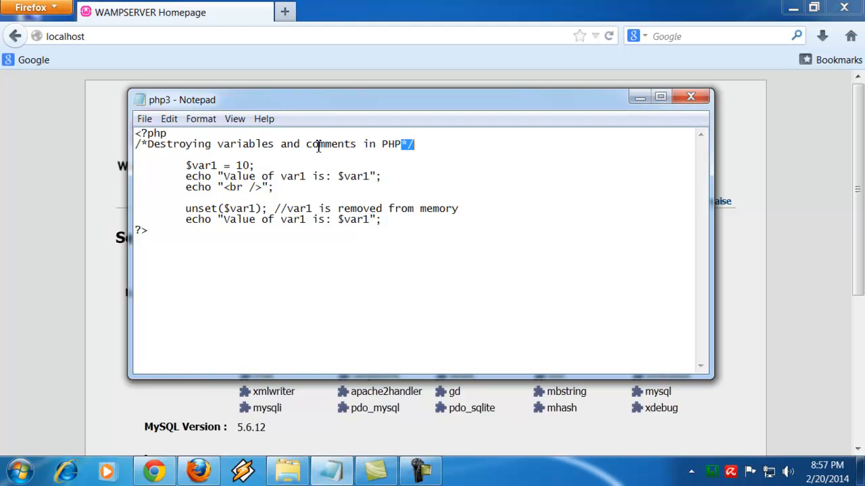
mouse_move(309, 147)
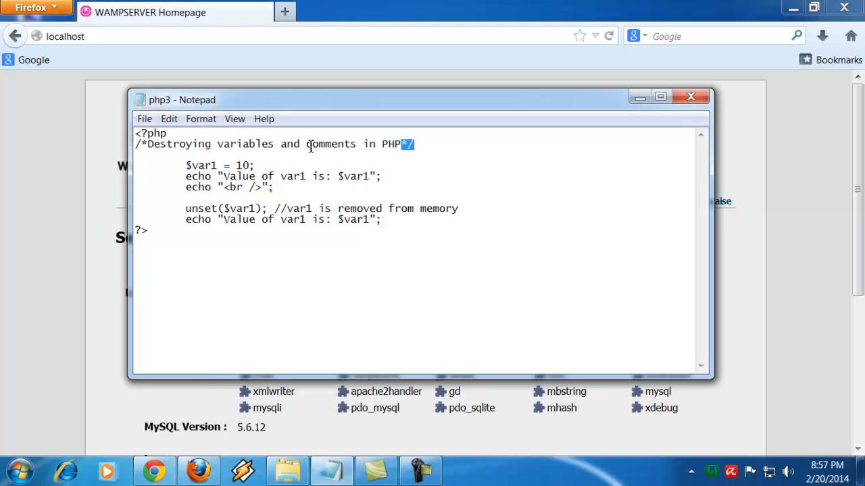
left_click(308, 144)
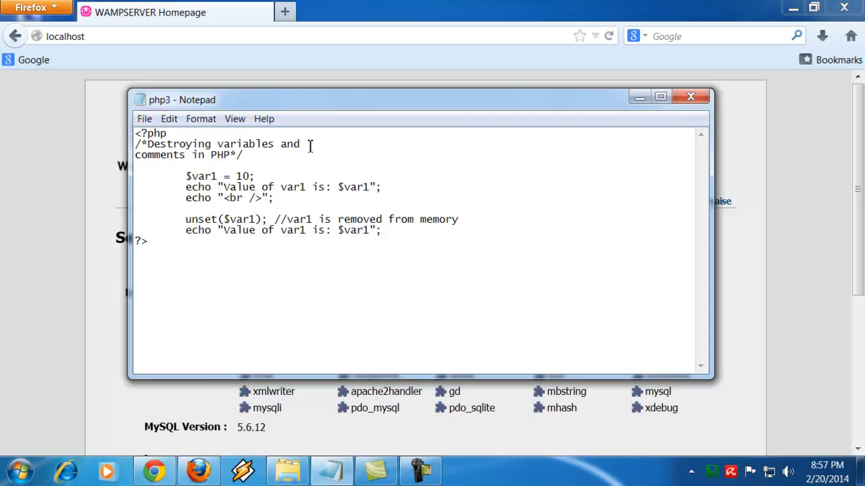
key("Delete")
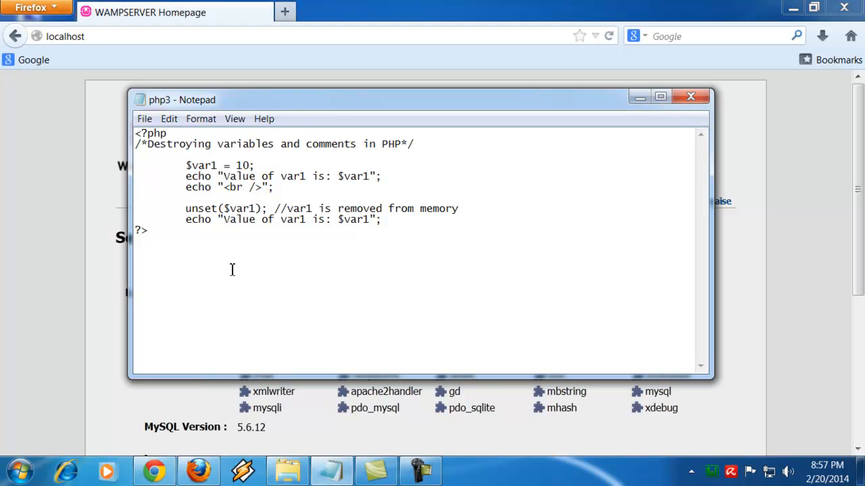
mouse_move(190, 172)
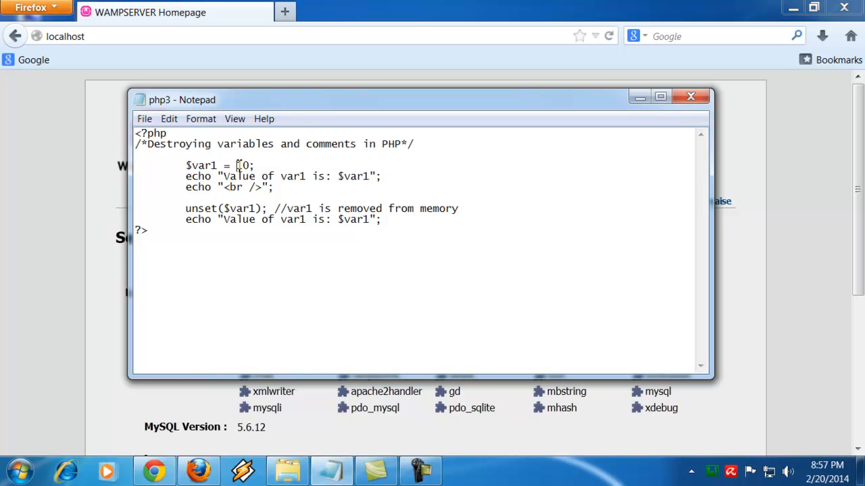
Highlight the variable $var1, its value 10, and the unset($var1) statement.
double_click(201, 166)
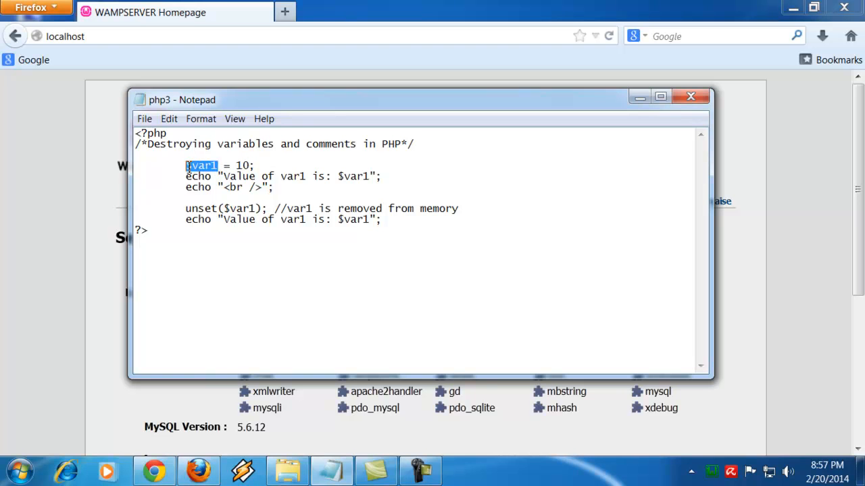
double_click(241, 165)
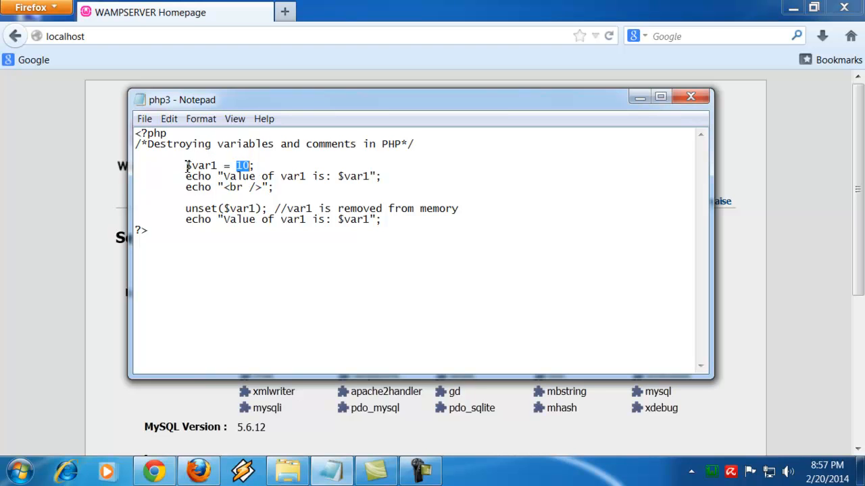
double_click(201, 166)
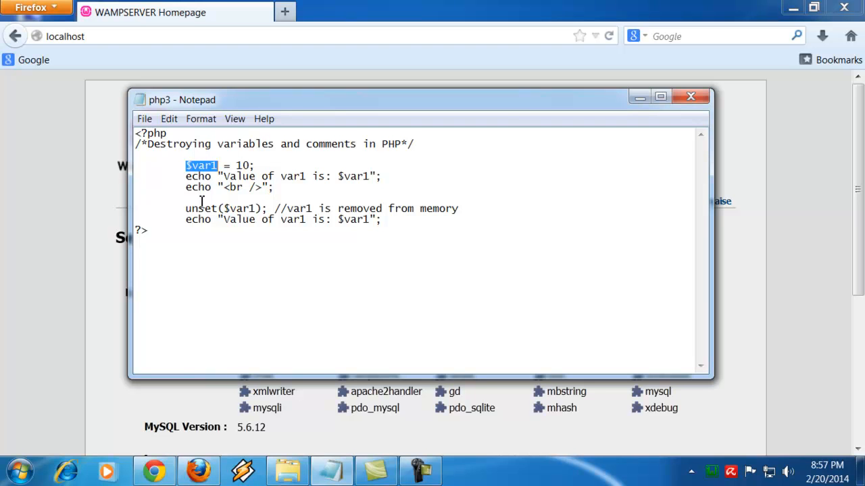
mouse_move(193, 200)
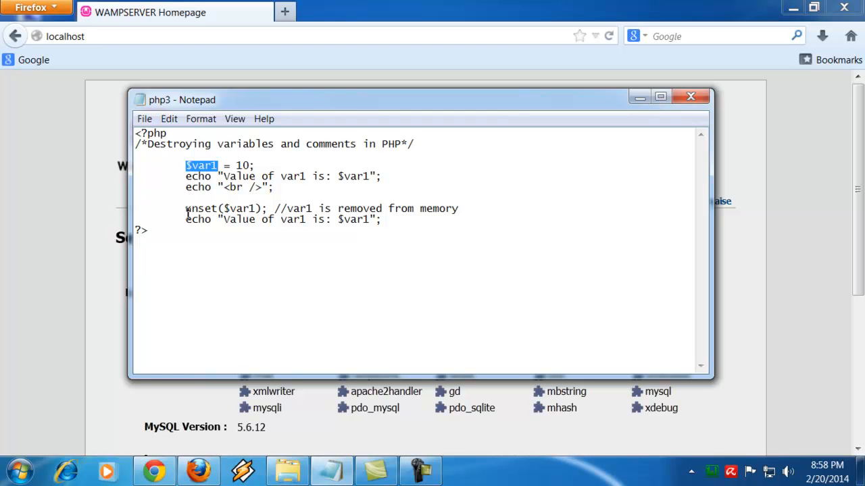
left_click(190, 208)
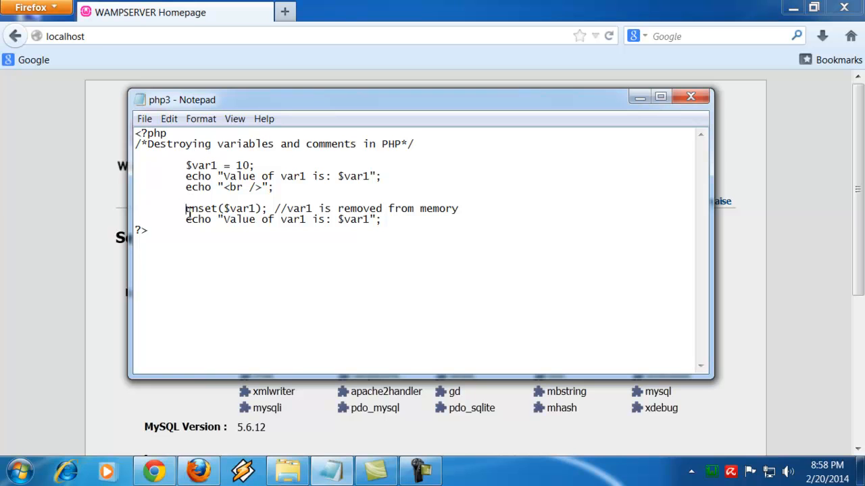
left_click_drag(185, 208, 262, 208)
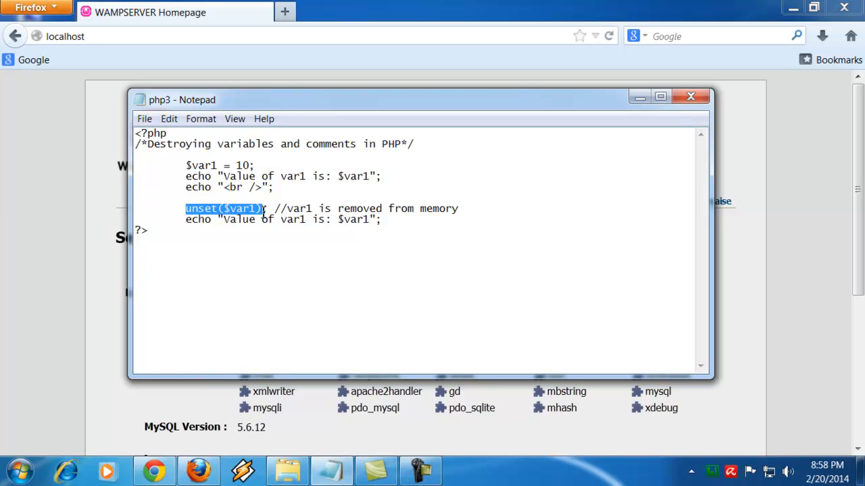
left_click(188, 208)
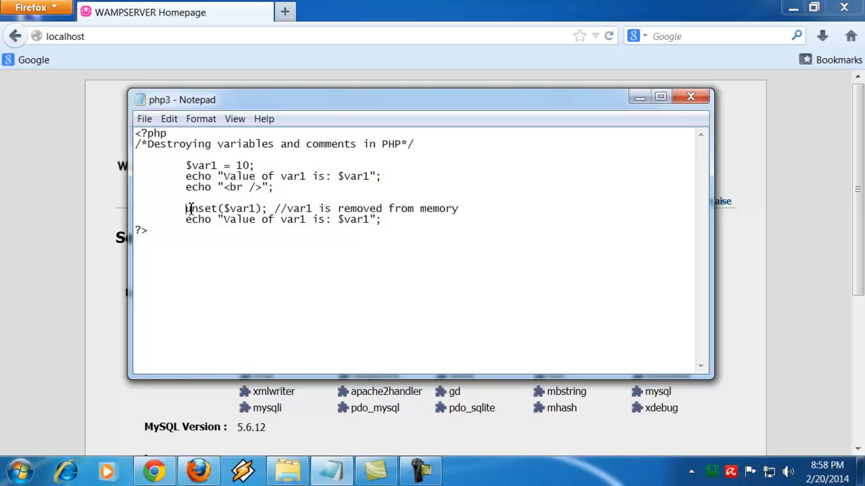
double_click(201, 208)
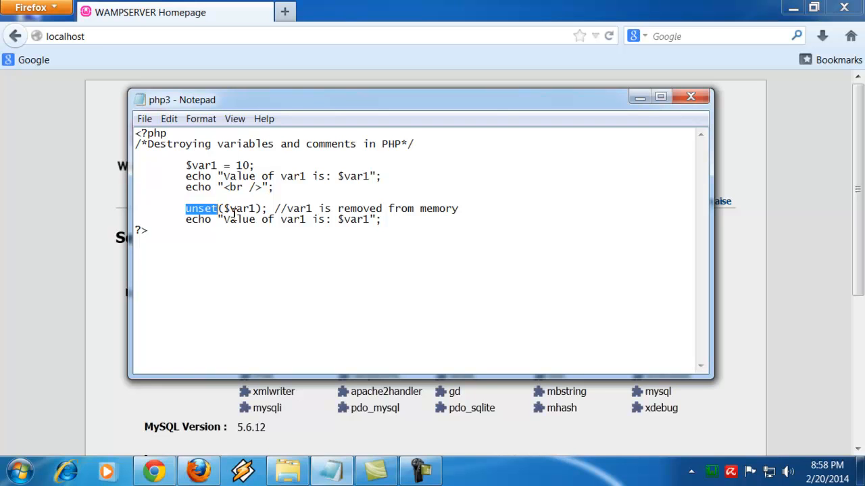
double_click(240, 208)
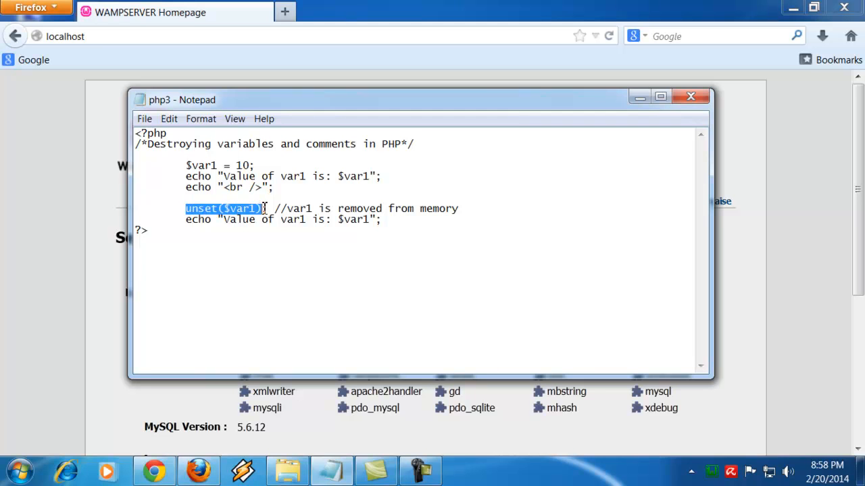
double_click(240, 208)
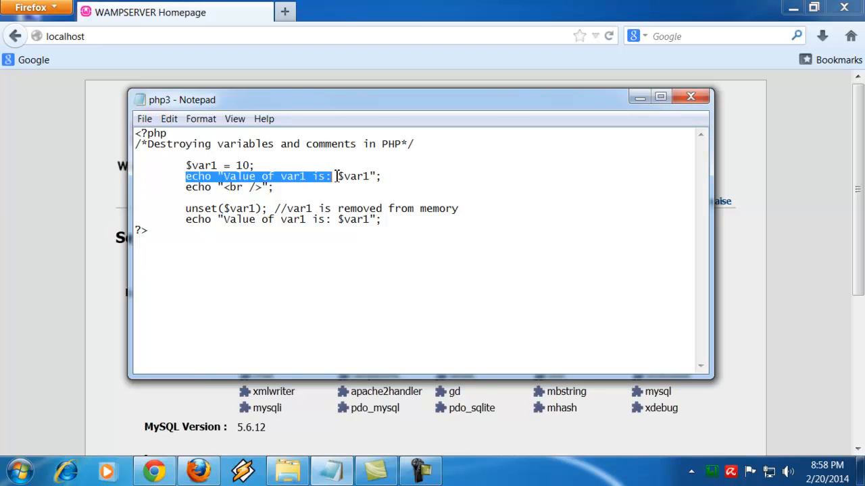
Highlight the value 10, then back in Notepad select the final echo line.
left_click_drag(333, 176, 382, 176)
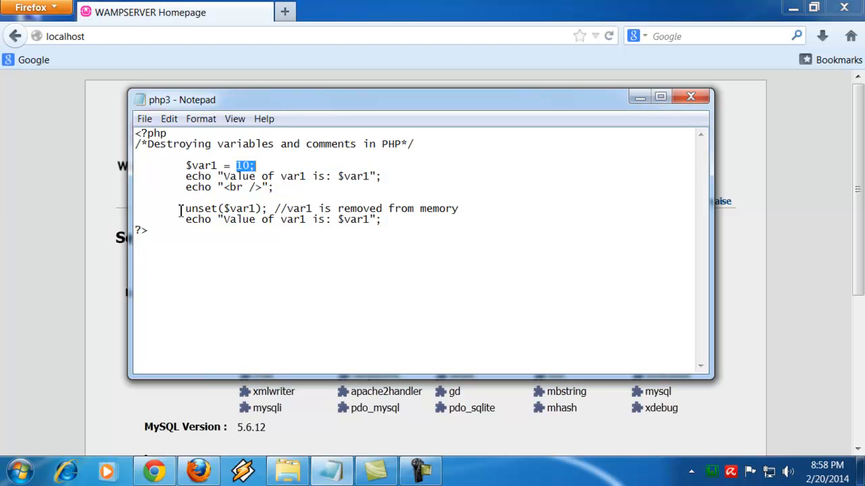
triple_click(284, 219)
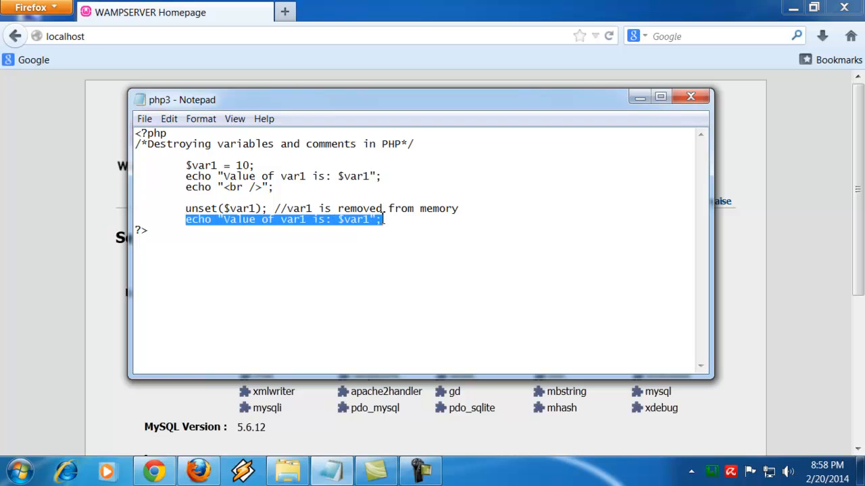
left_click(262, 219)
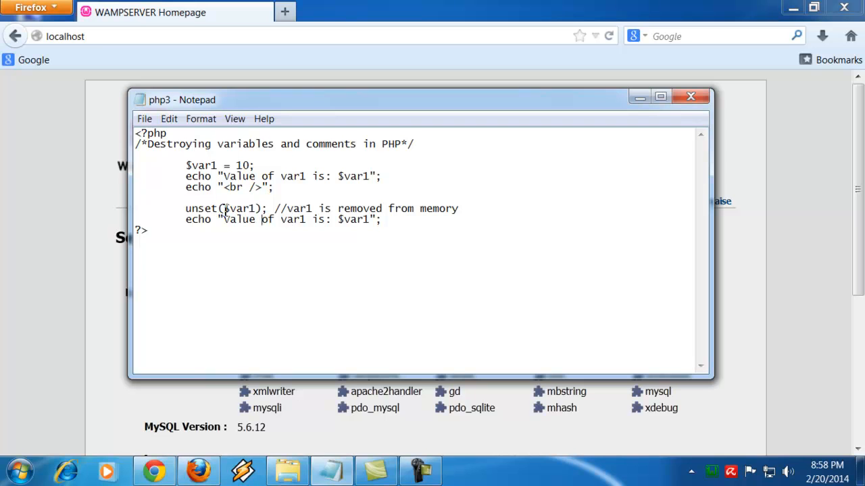
double_click(238, 208)
type("/php3.php")
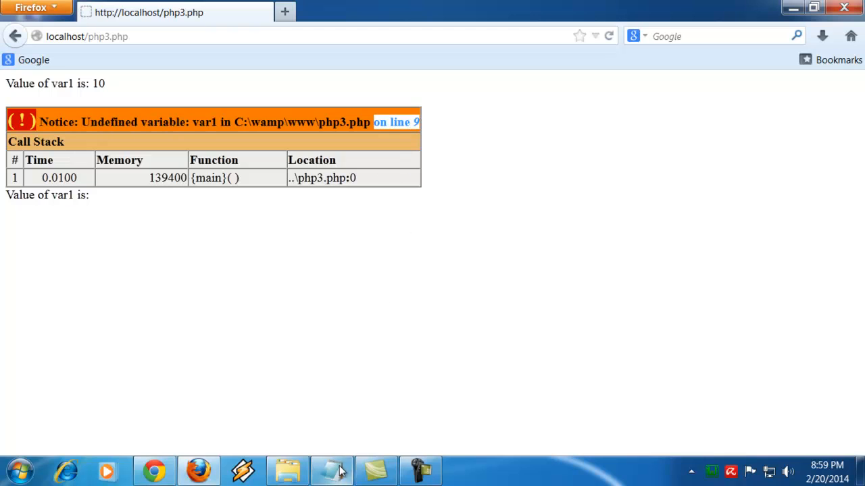
left_click(331, 469)
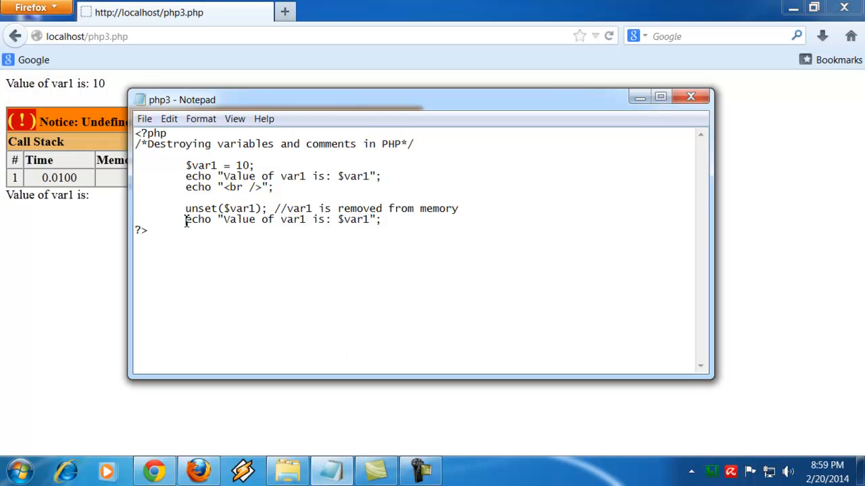
triple_click(284, 220)
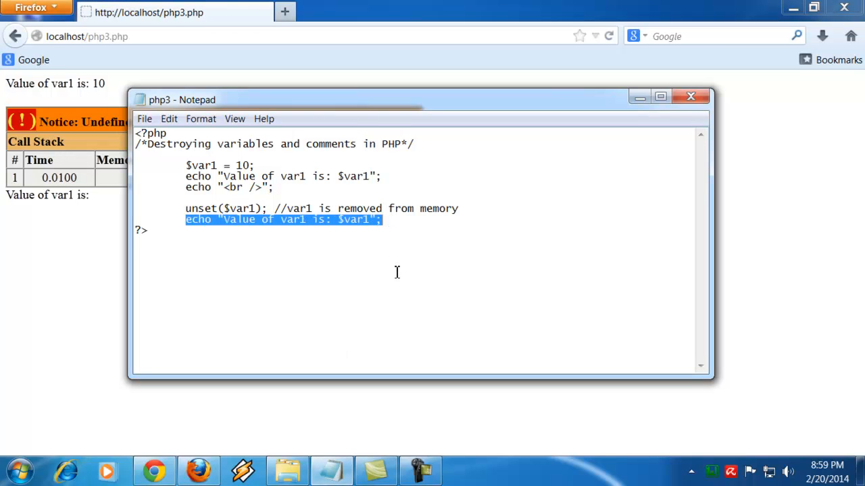
mouse_move(393, 259)
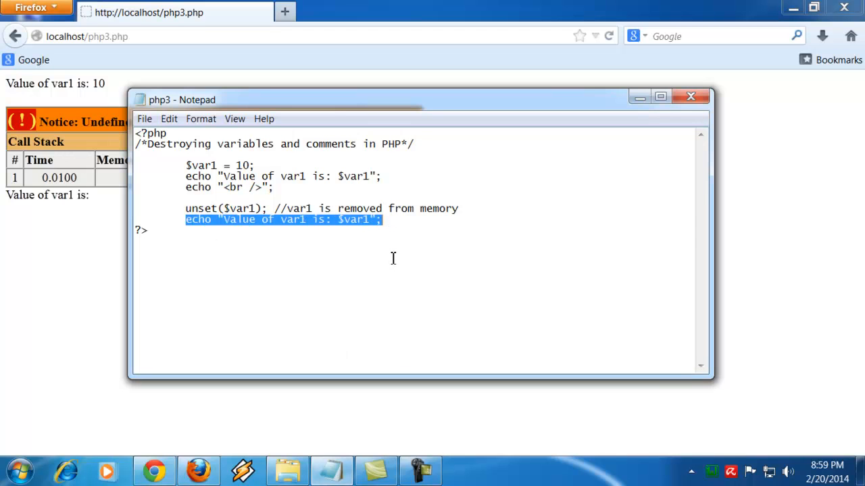